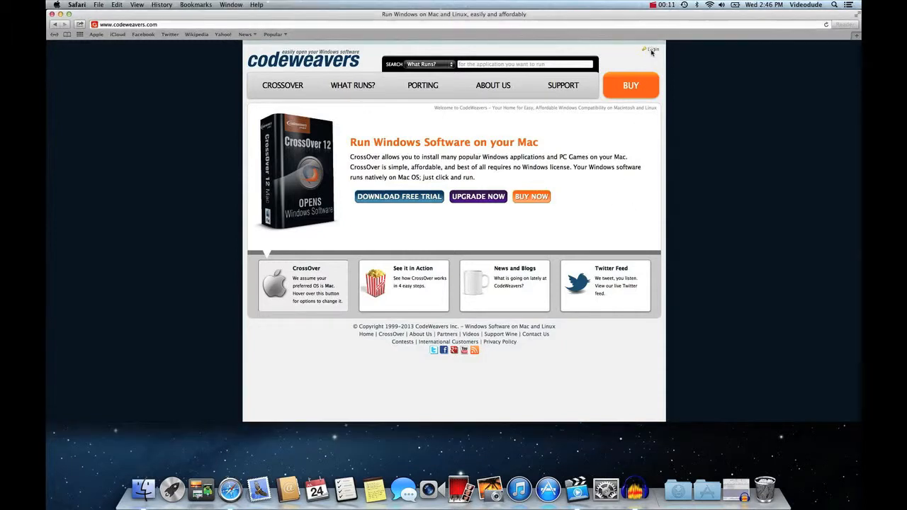
click(652, 48)
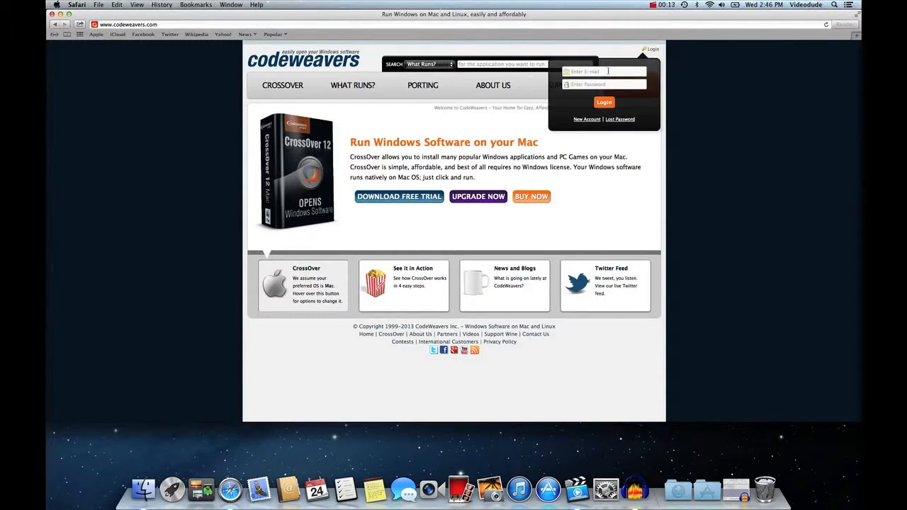
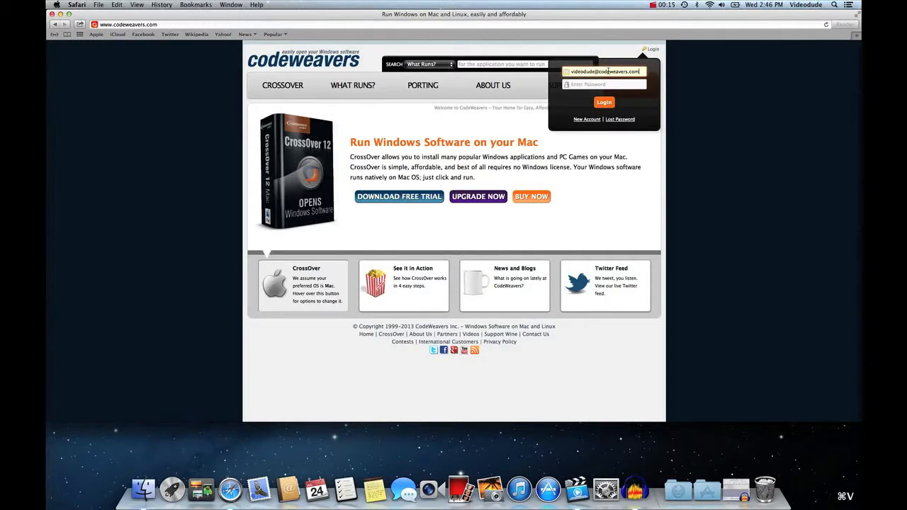
click(603, 83)
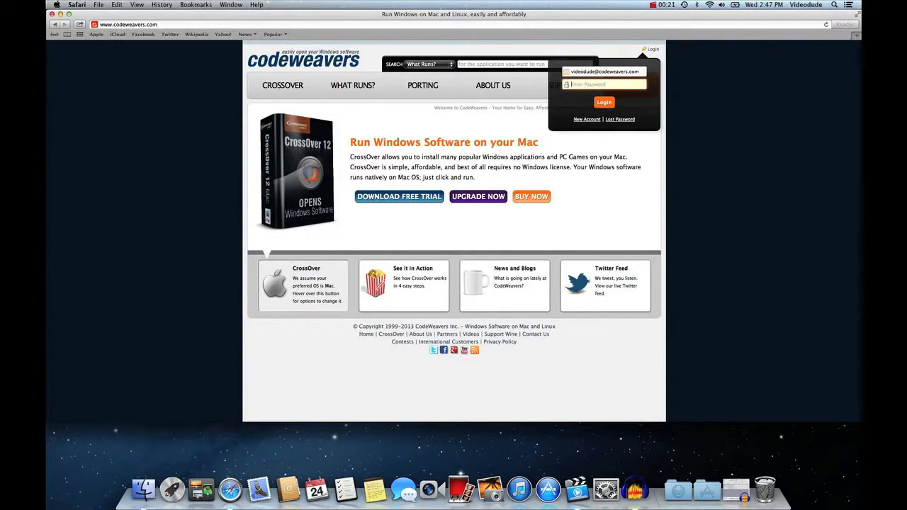
click(603, 102)
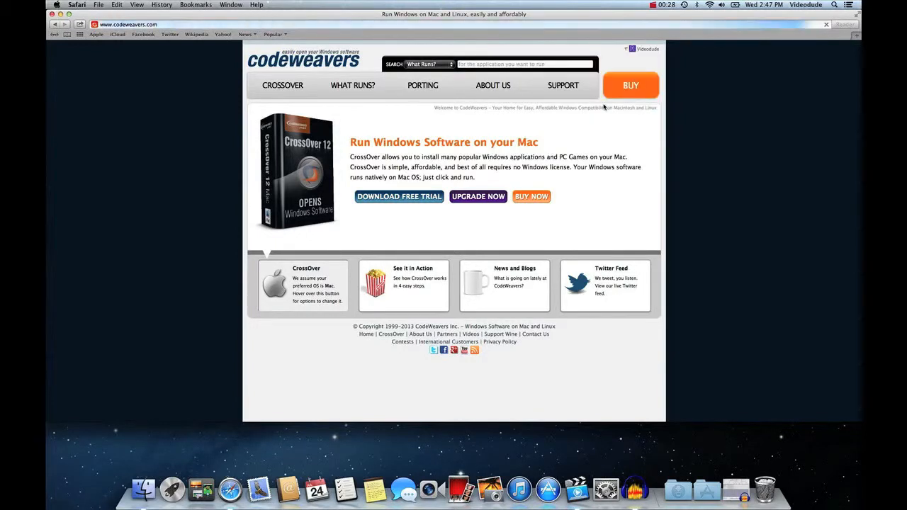
click(644, 48)
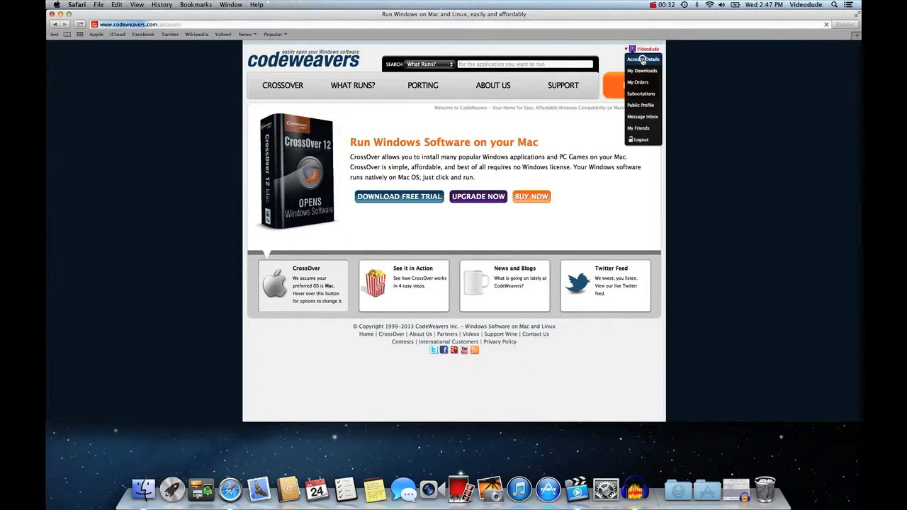
Go to My Account, listing orders, downloads and support extensions
click(644, 60)
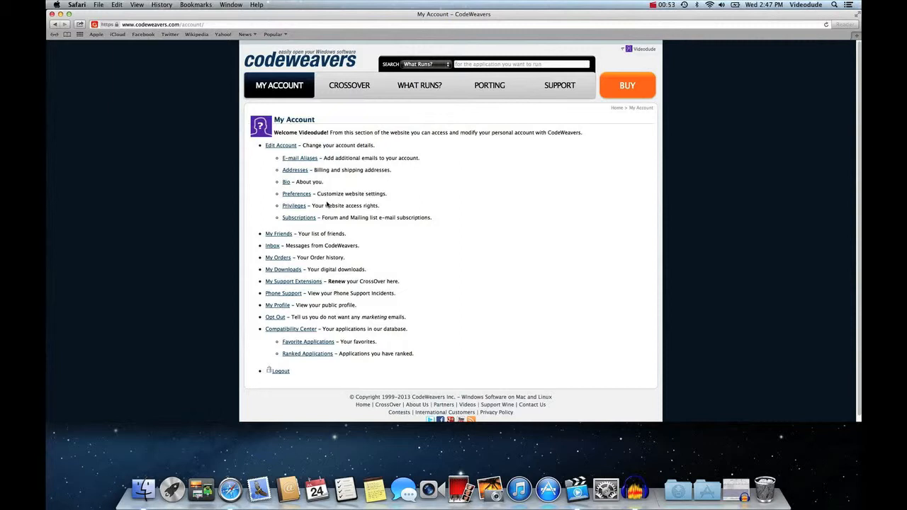
mouse_move(552, 142)
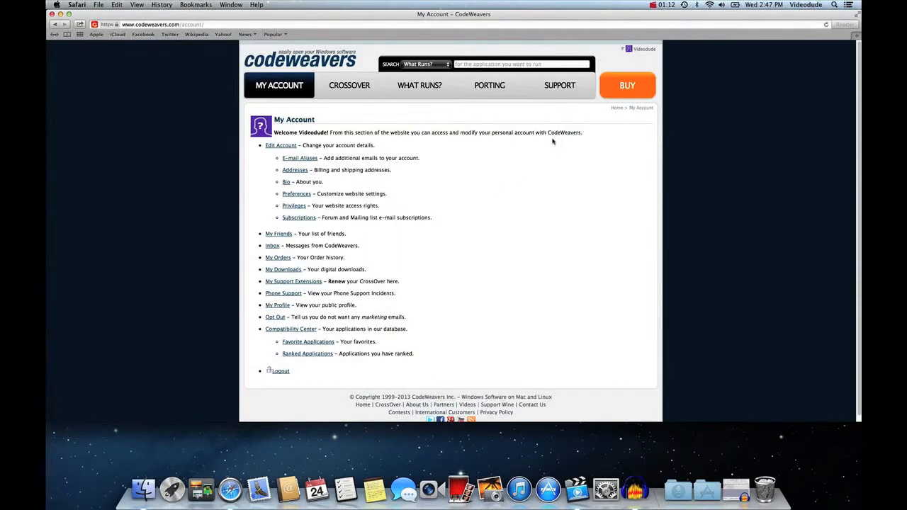
From the store, reach Your Support Extensions showing CrossOver Mac 12 Month at $29.95
click(626, 85)
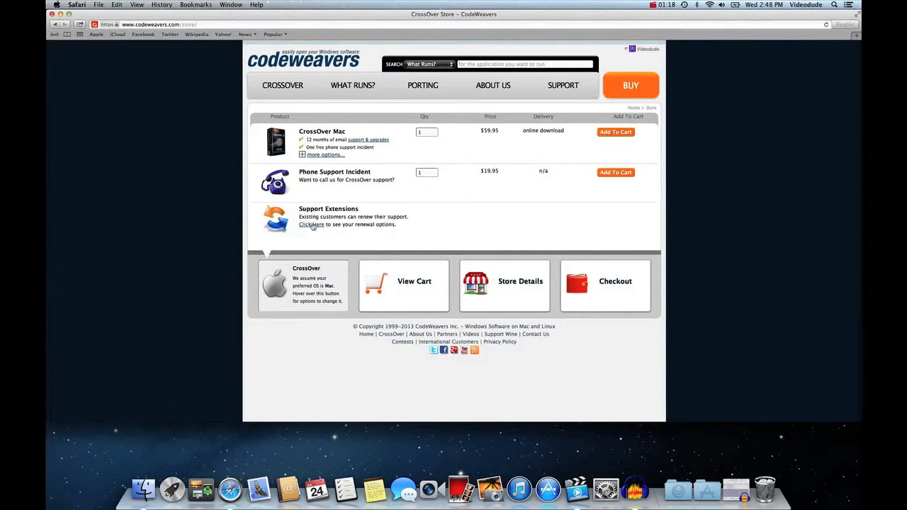
click(310, 224)
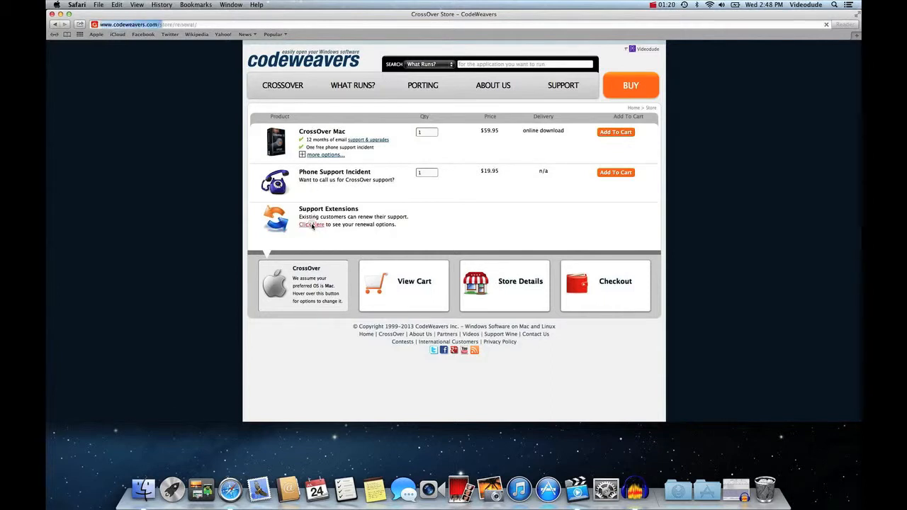
click(308, 224)
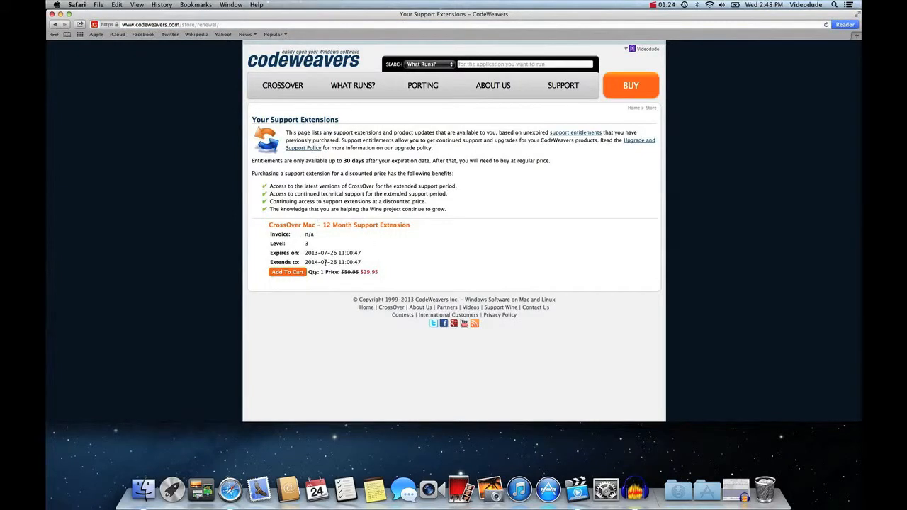
mouse_move(286, 273)
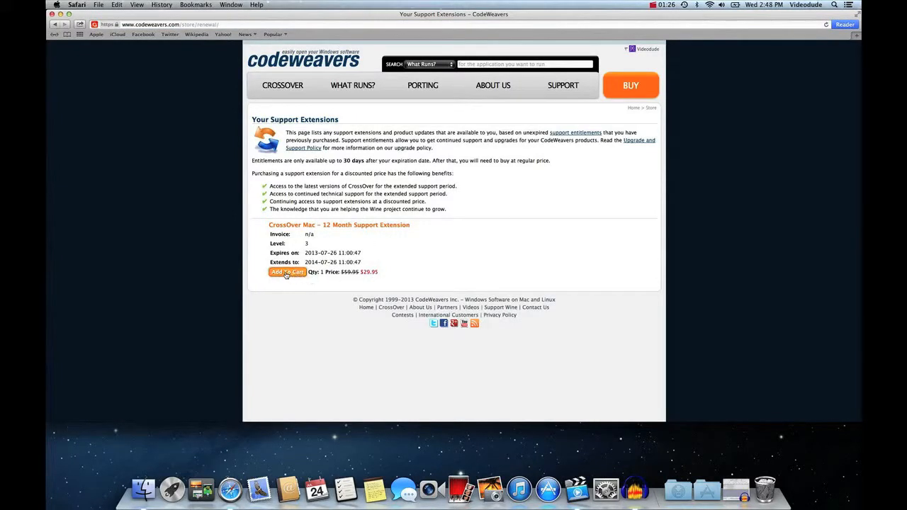
Add the 12 Month Support Extension to the cart, $30.00 off, total $29.95
click(286, 272)
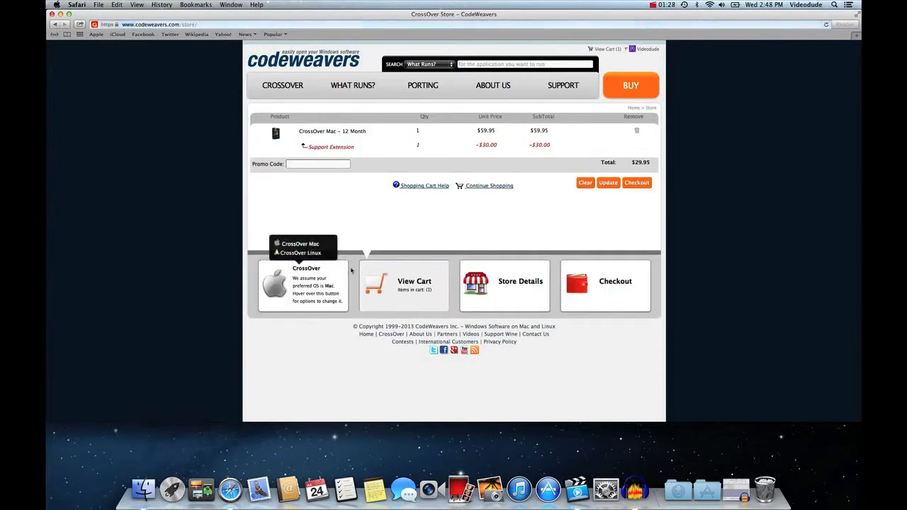
mouse_move(499, 147)
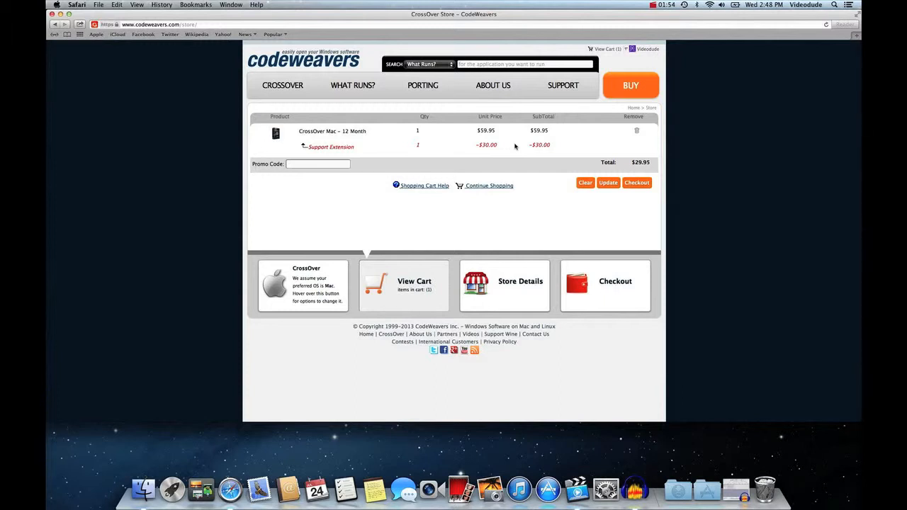
mouse_move(646, 55)
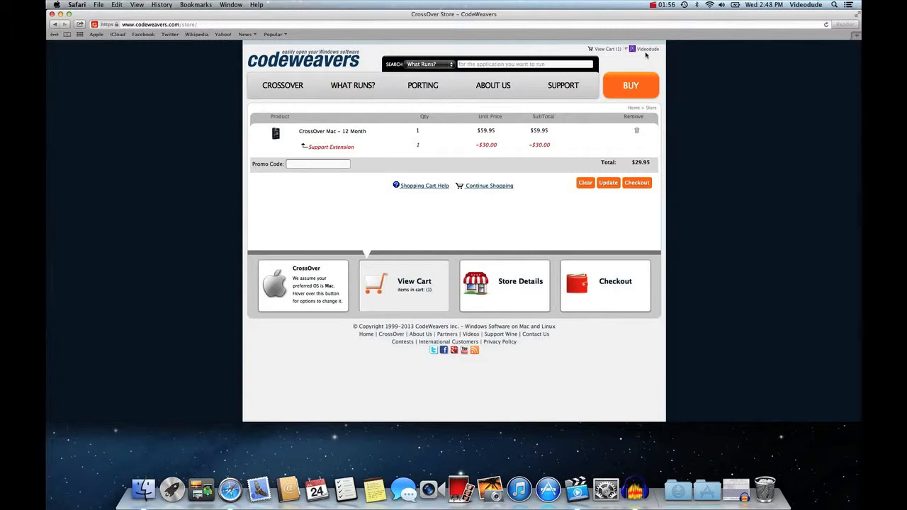